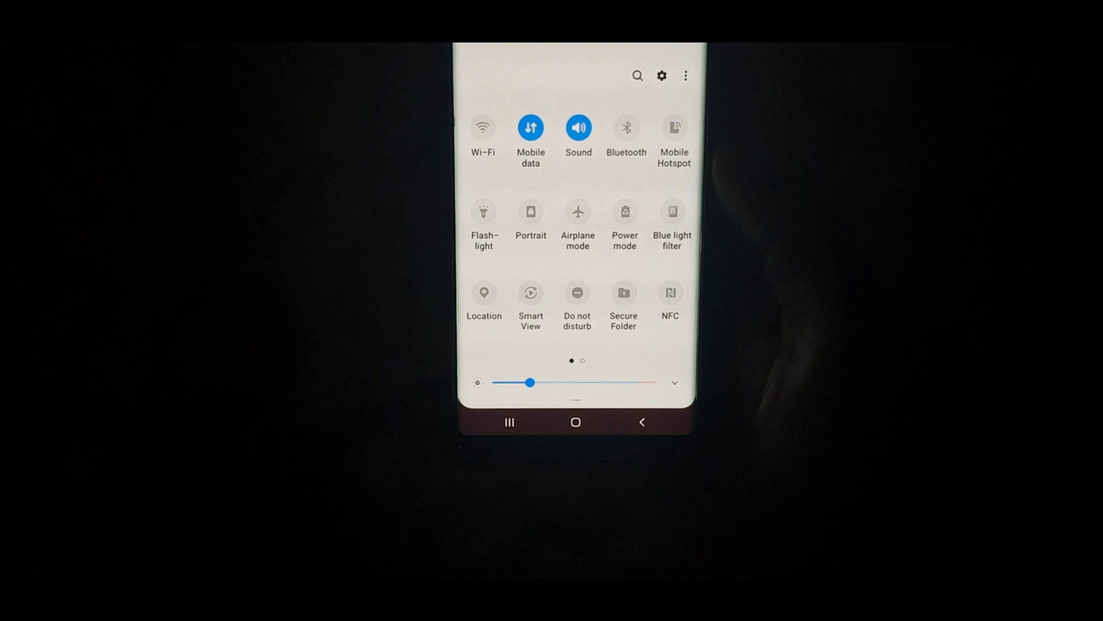
- Dismiss the notification shade and swipe to reveal the app drawer
scroll("left", 3)
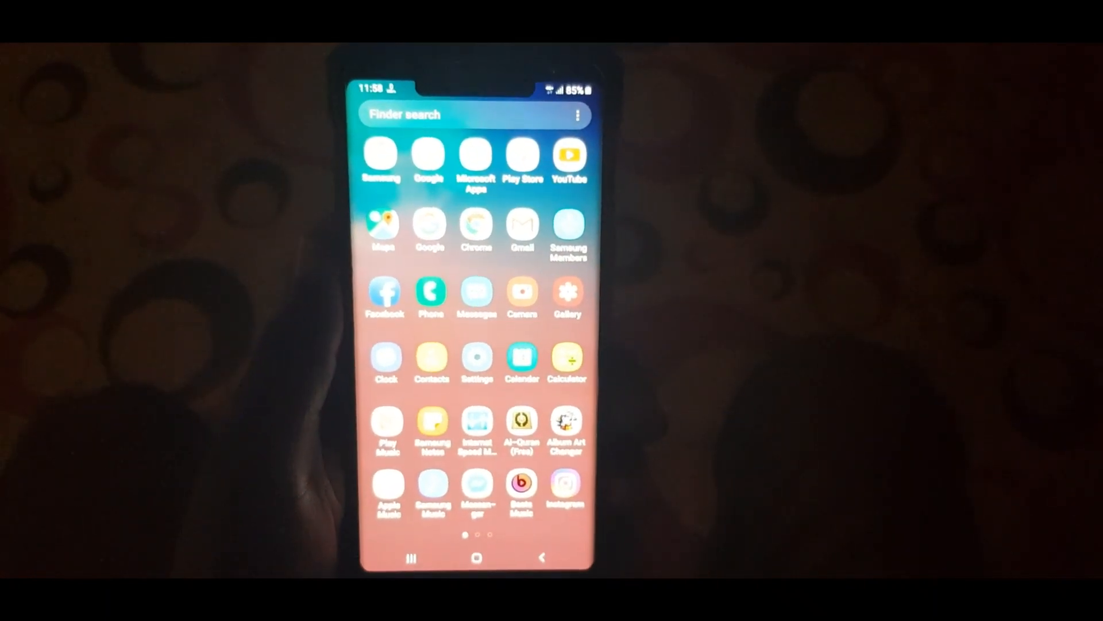
- Swipe to the next drawer page and launch Galaxy Themes
scroll("left", 3)
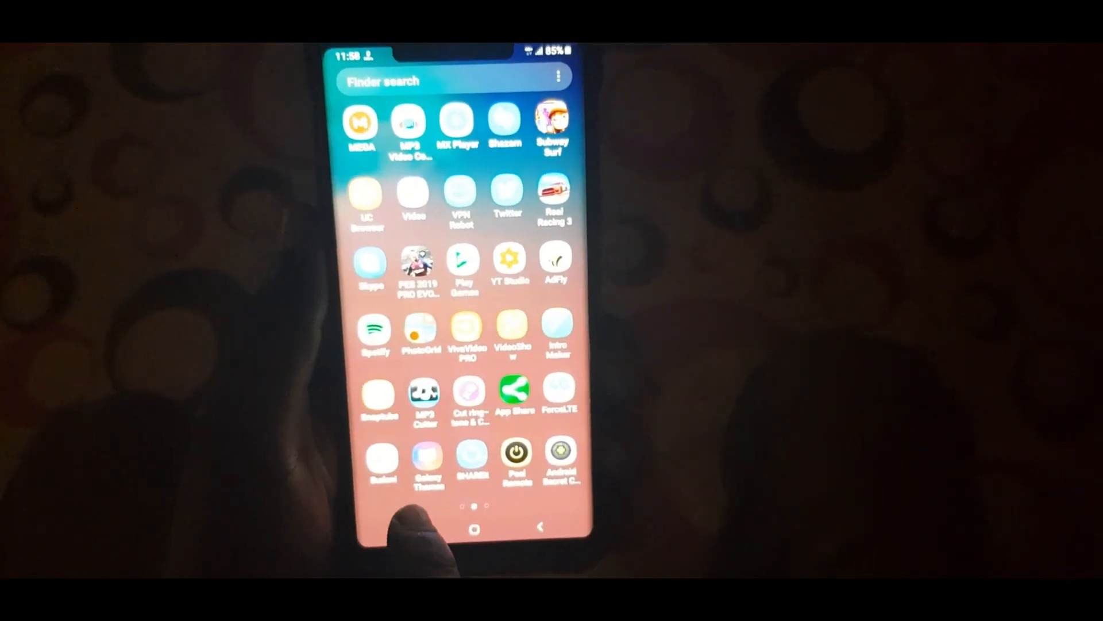
scroll("up", 3)
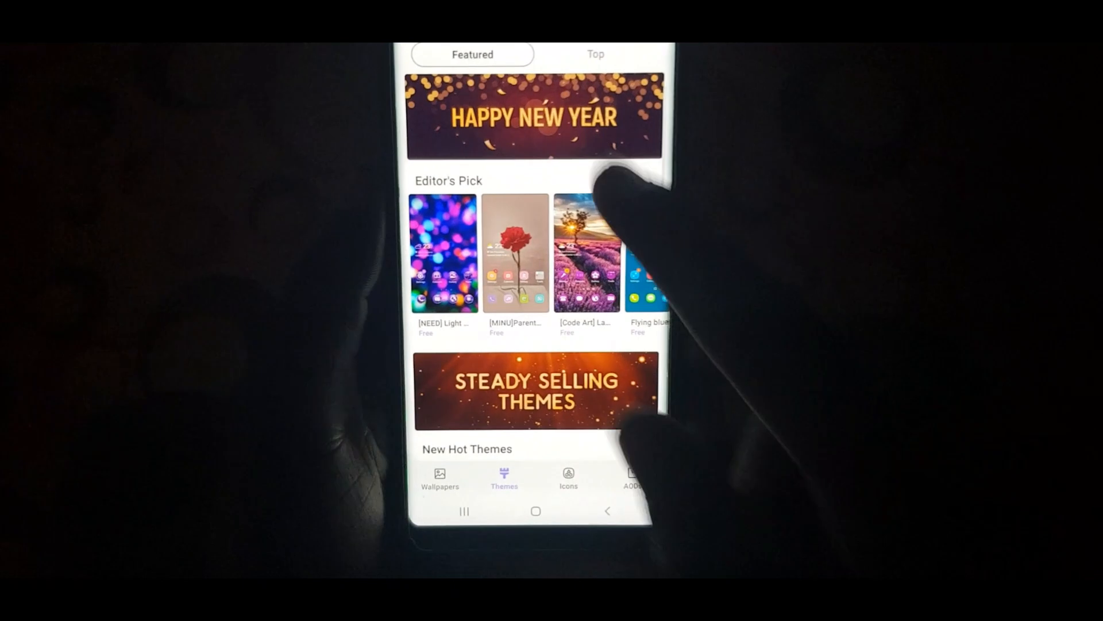
- Select High Contrast Theme in the store to view its details page
left_click(588, 253)
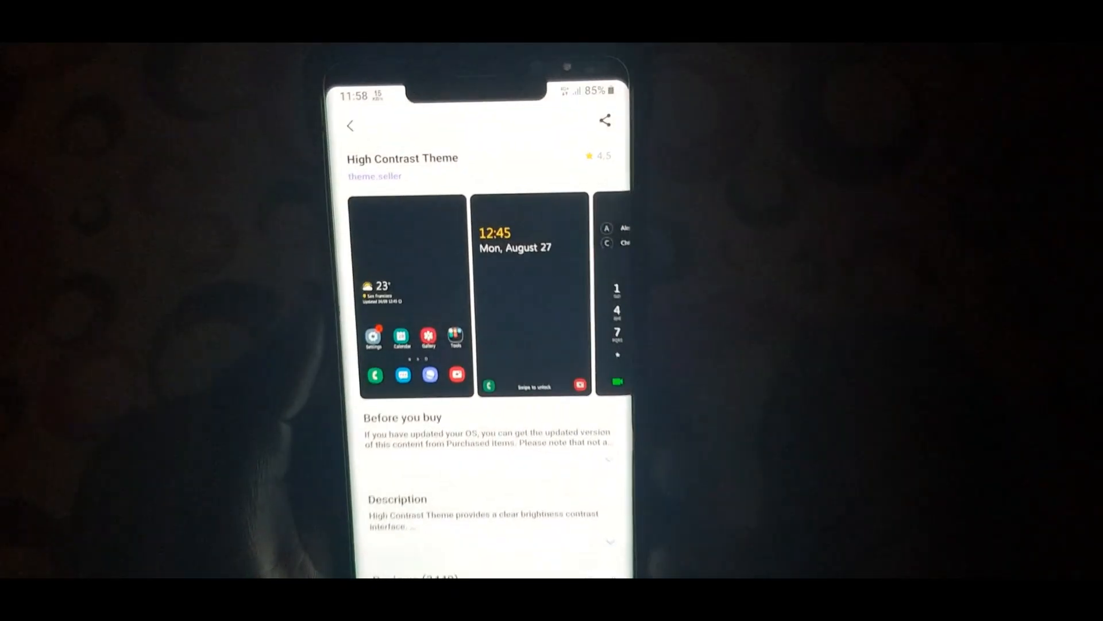